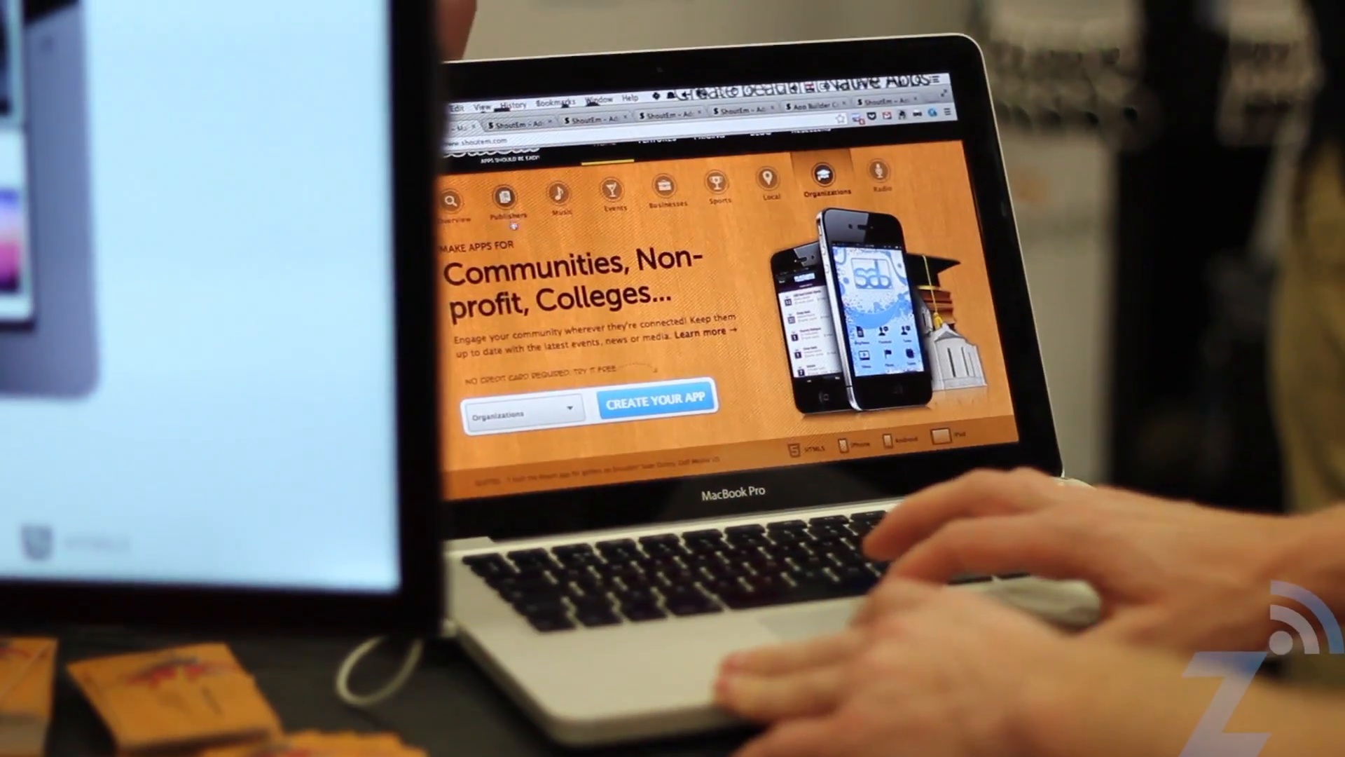
Start the Publishers app, review its icon and launch graphics, and apply the red color preset
left_click(493, 196)
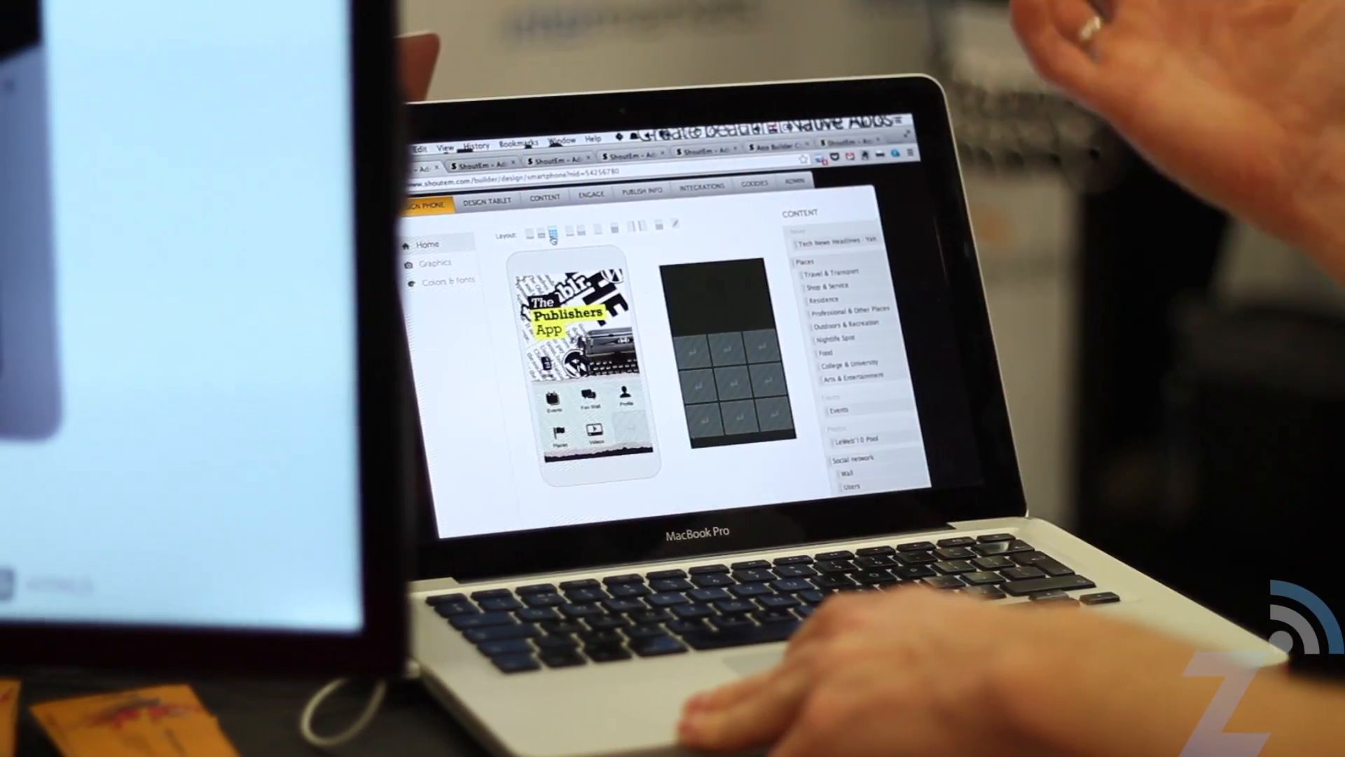
left_click(435, 263)
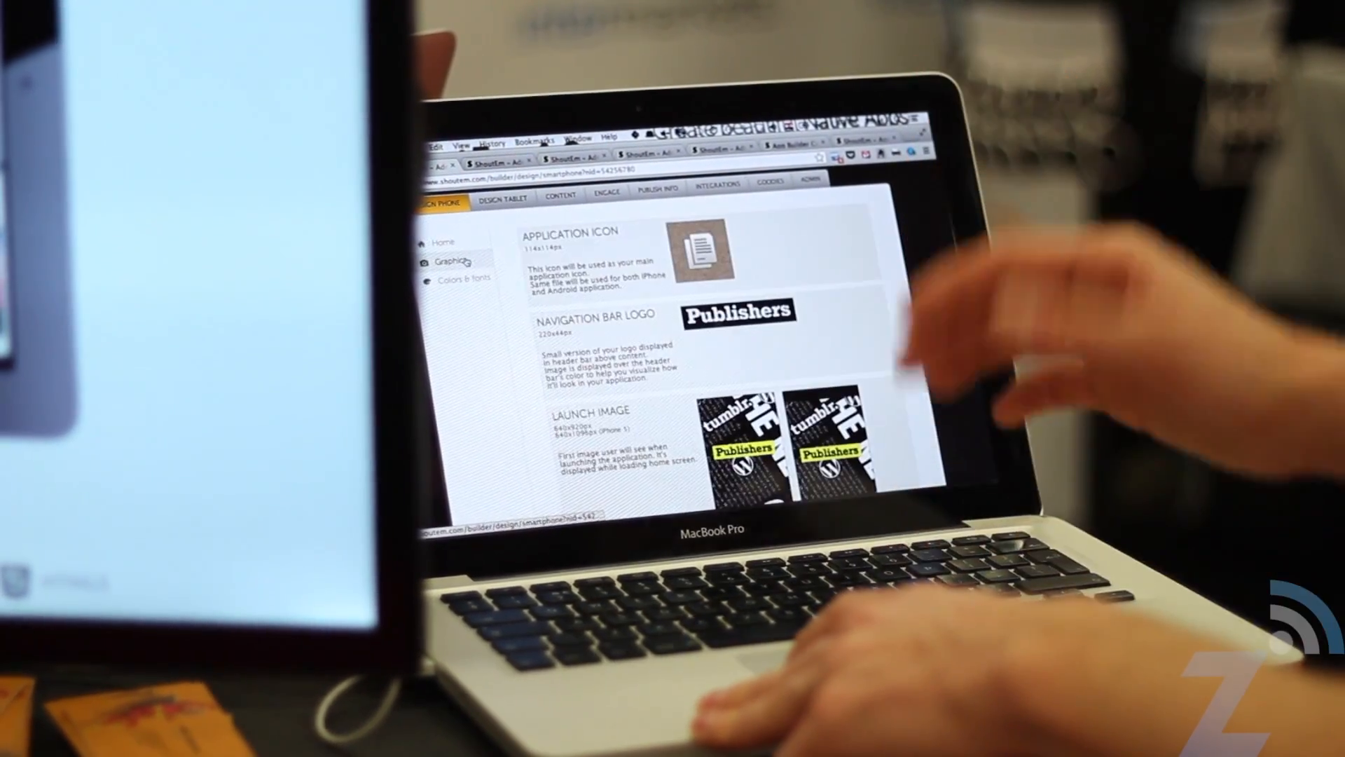
scroll("down", 3)
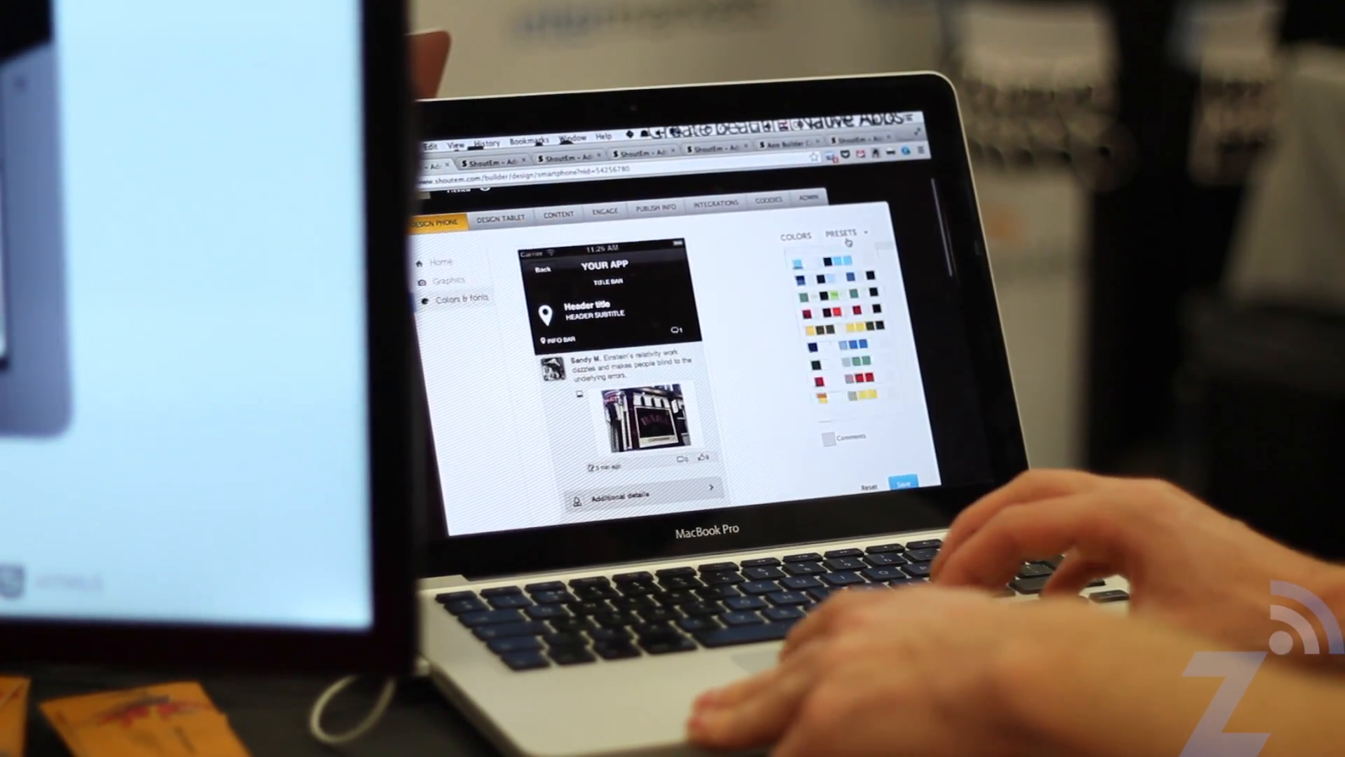
left_click(823, 289)
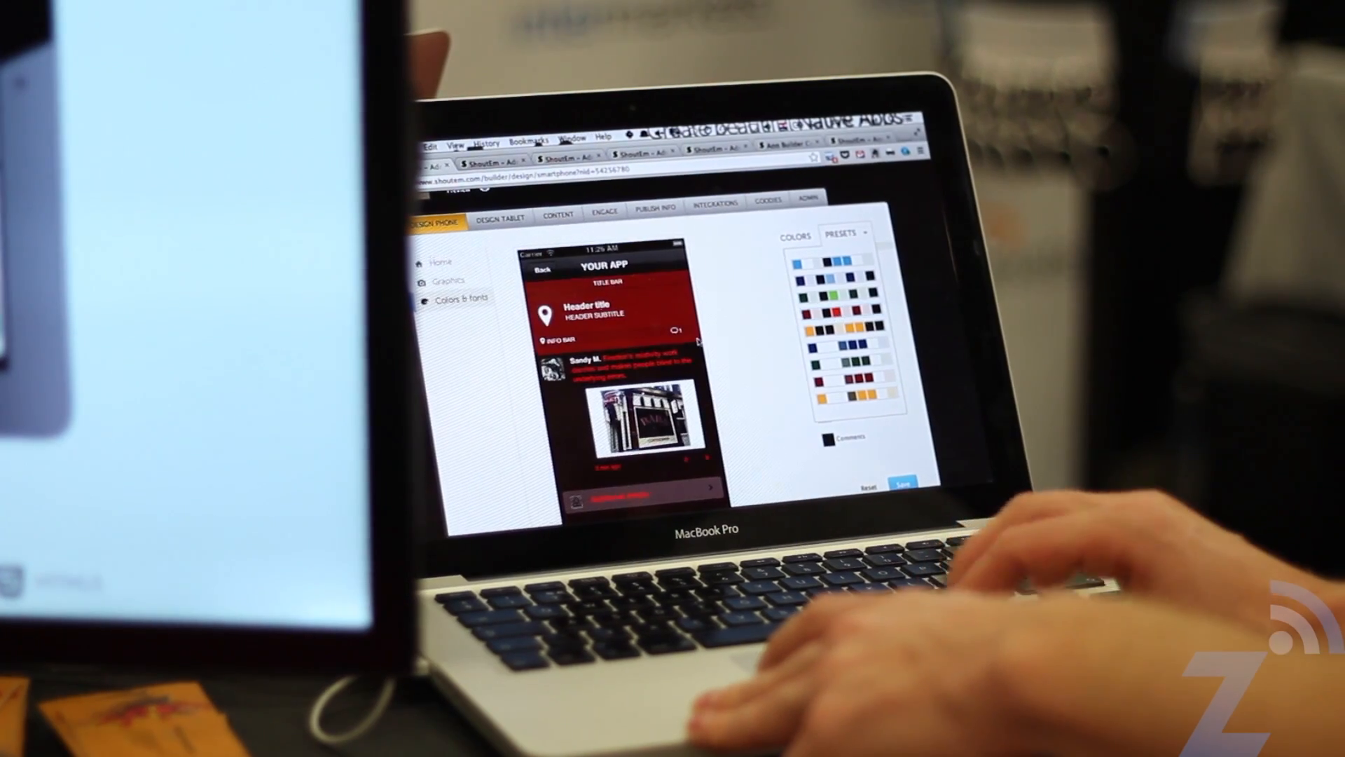